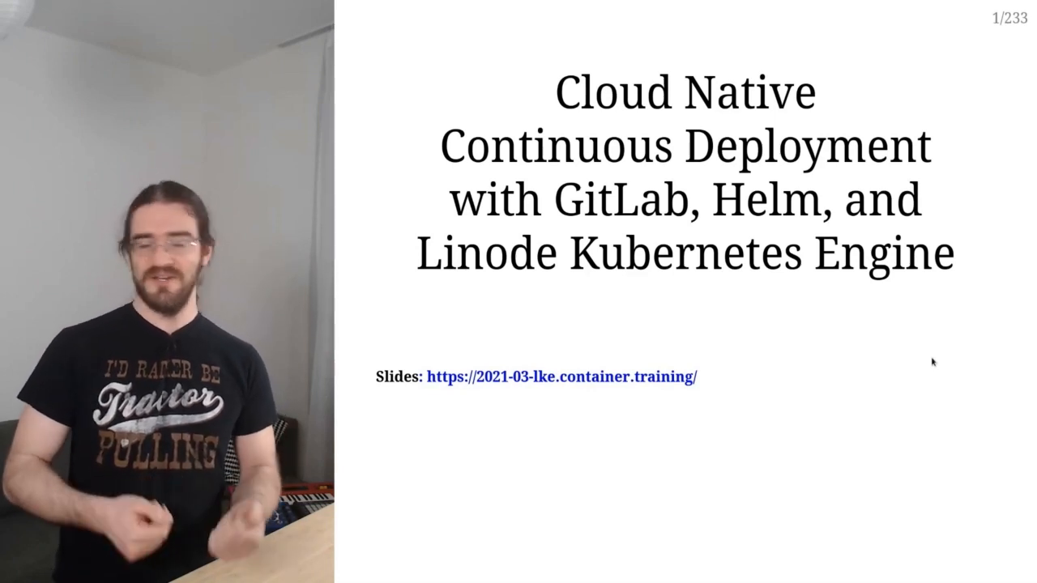
Step: Advance from the title slide to slide 2, the speaker introductions
key(Right)
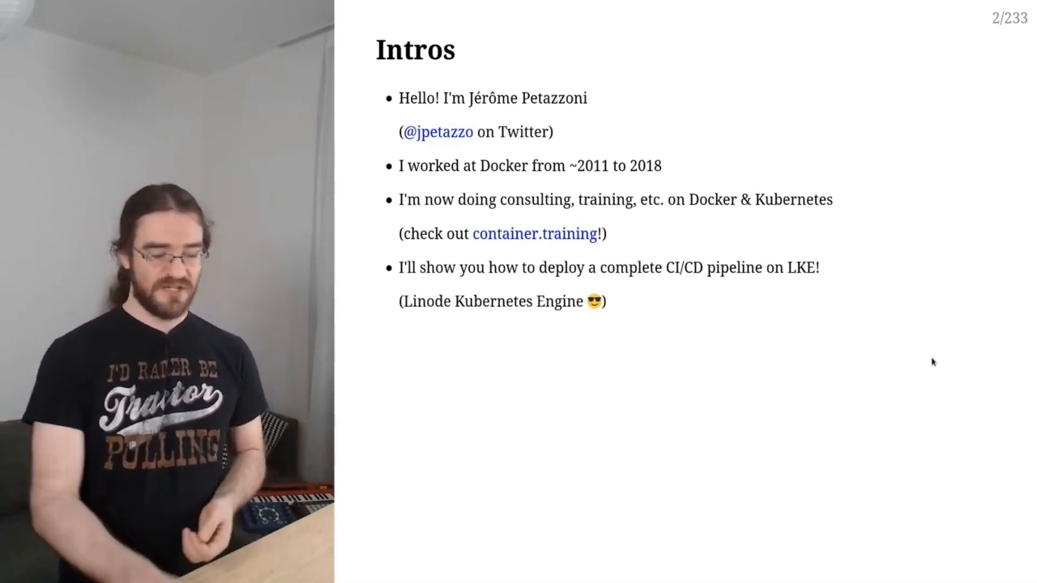
Step: Advance to slide 3 on accessing and navigating the slides in a browser
key(right)
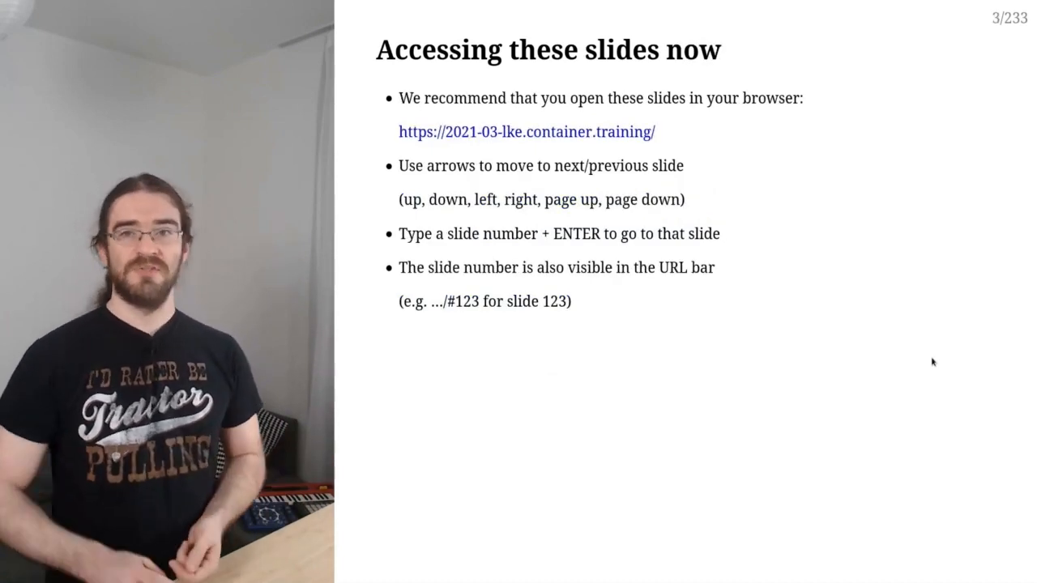
mouse_move(994, 10)
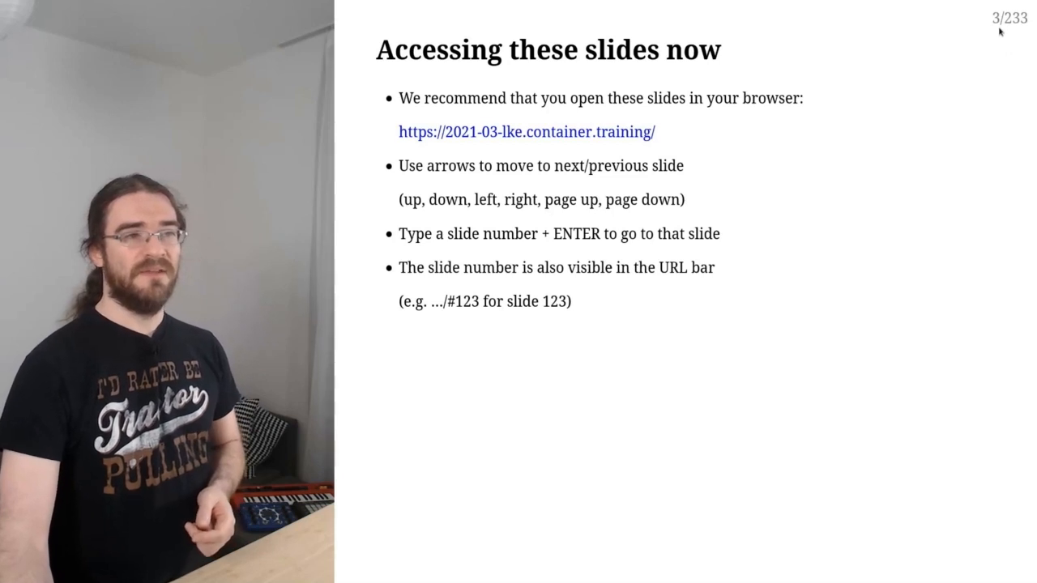
mouse_move(966, 68)
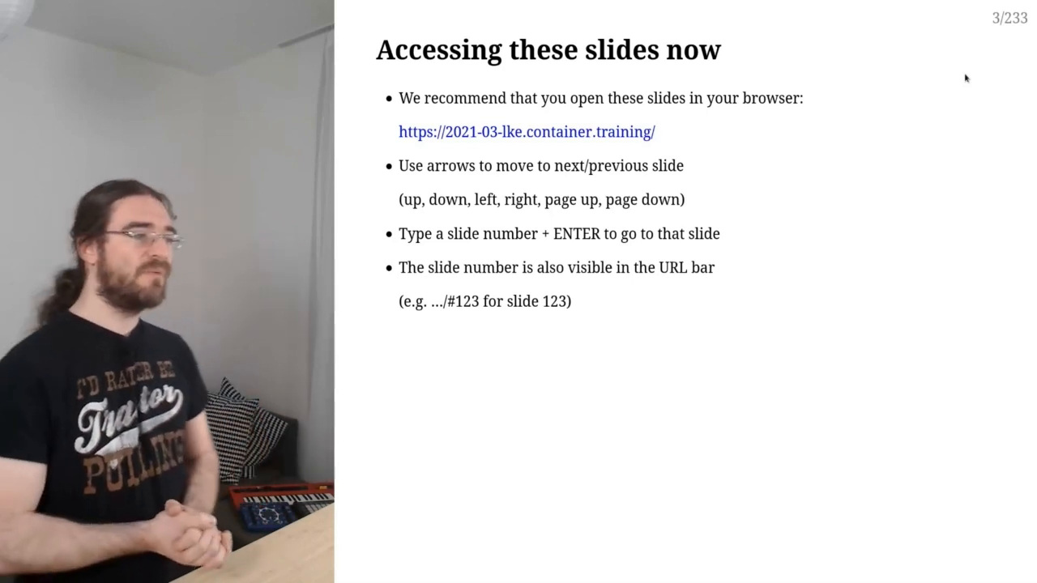
Step: Advance past slide 4 on accessing slides later to slide 5, the open source slide
key(right)
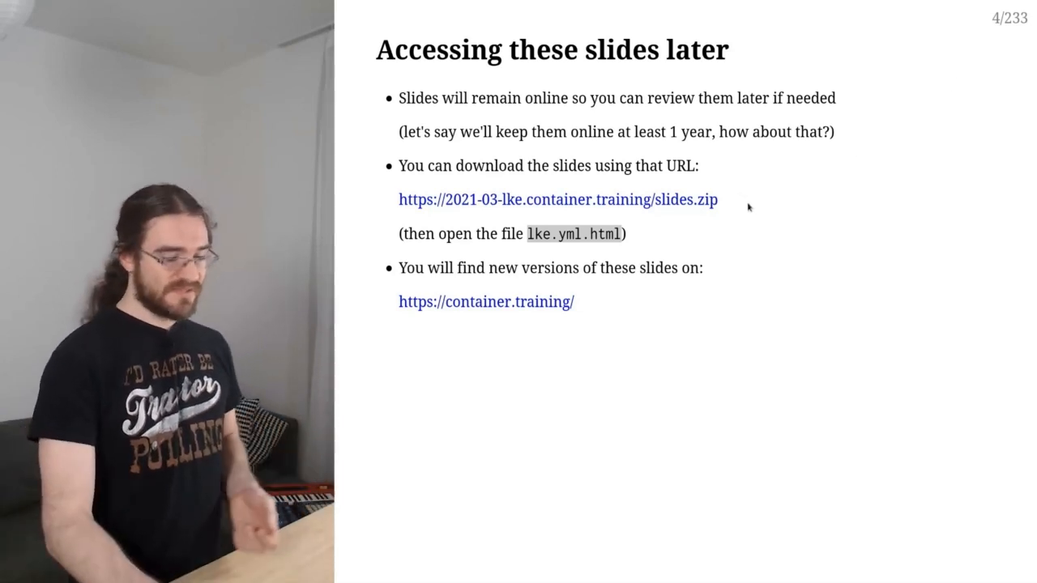
key(right)
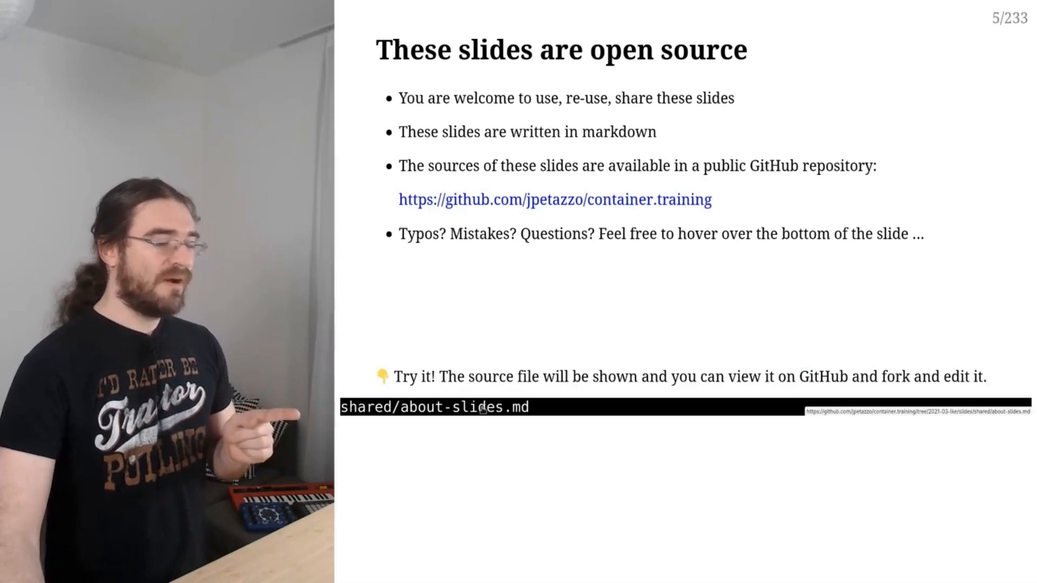
Step: View the slide's source file shared/about-slides.md on GitHub and read through it
click(434, 407)
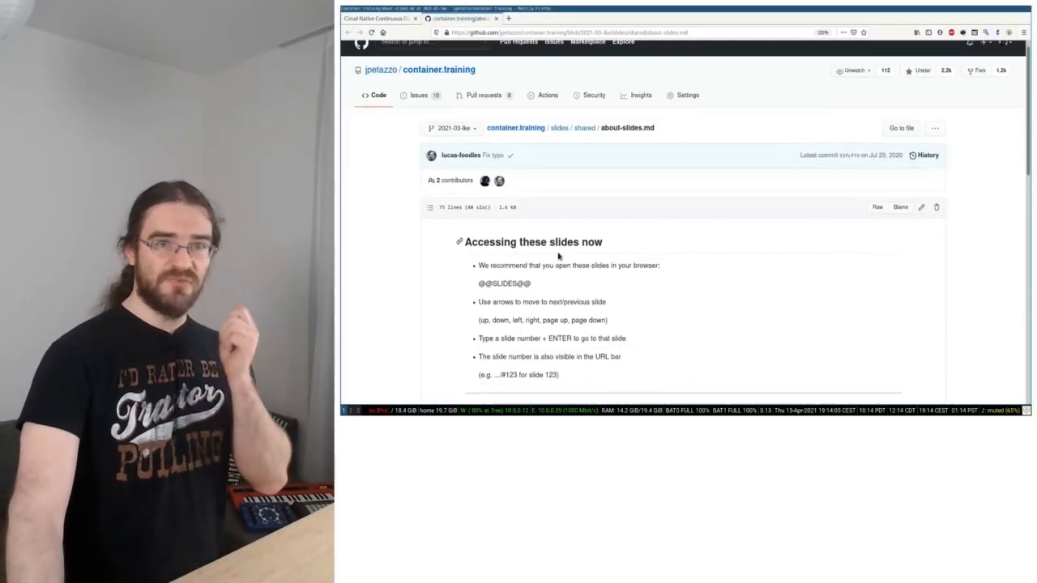
scroll(down, 3)
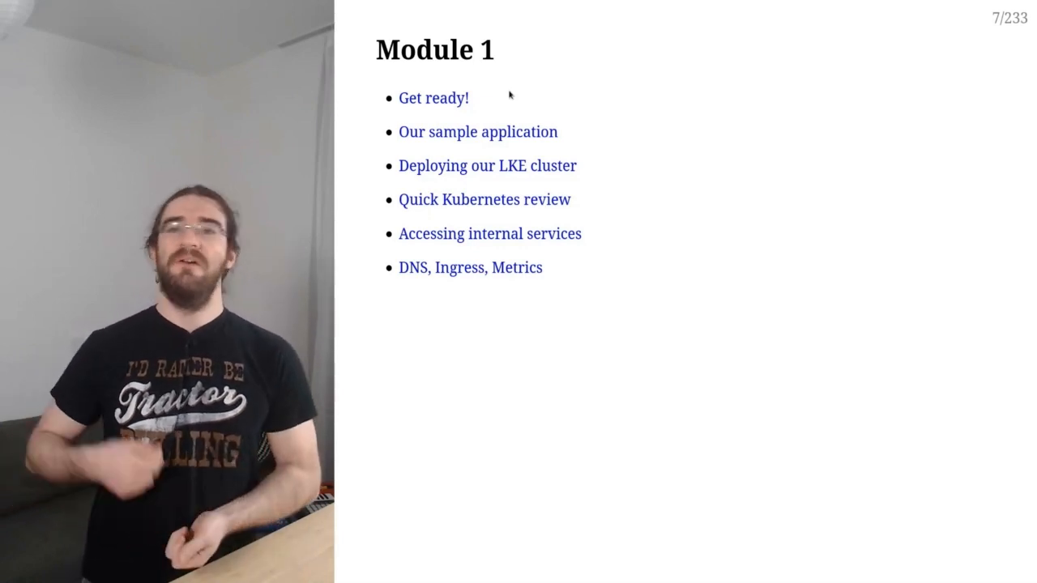
Step: Advance to slide 11, "Get ready!", introducing the pipeline's ingredients
key(Right)
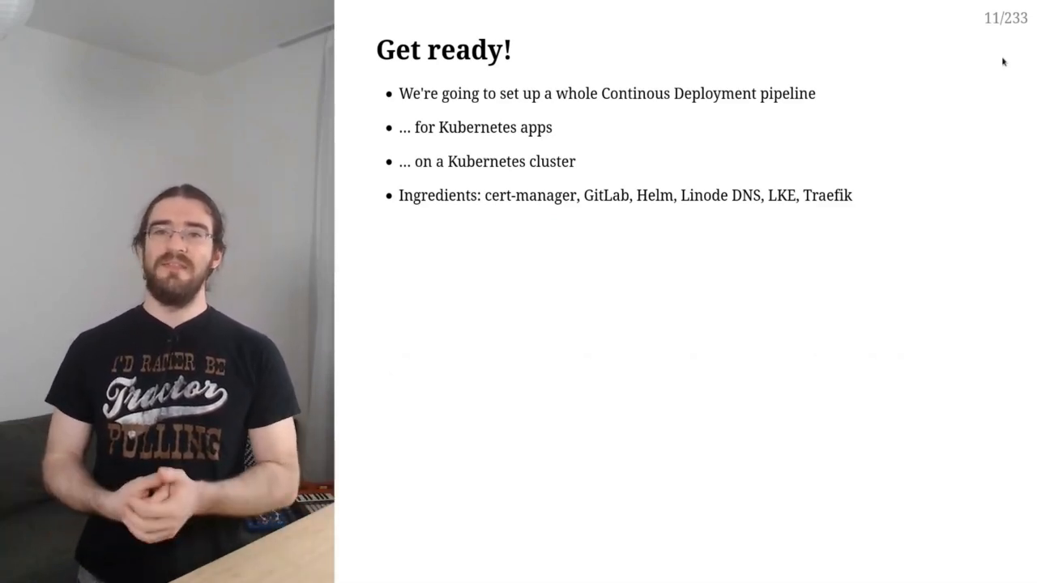
Step: Advance to slide 12, "Philosophy": Do one thing, do it well
key(Right)
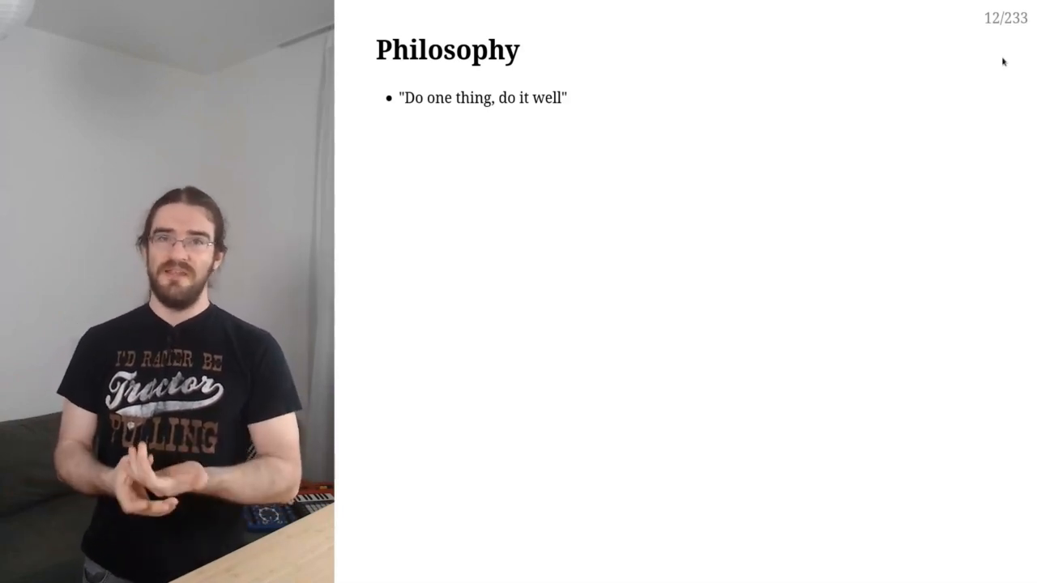
Step: Advance to slide 13, the remaining Philosophy bullets on a CD pipeline's interconnected parts
key(right)
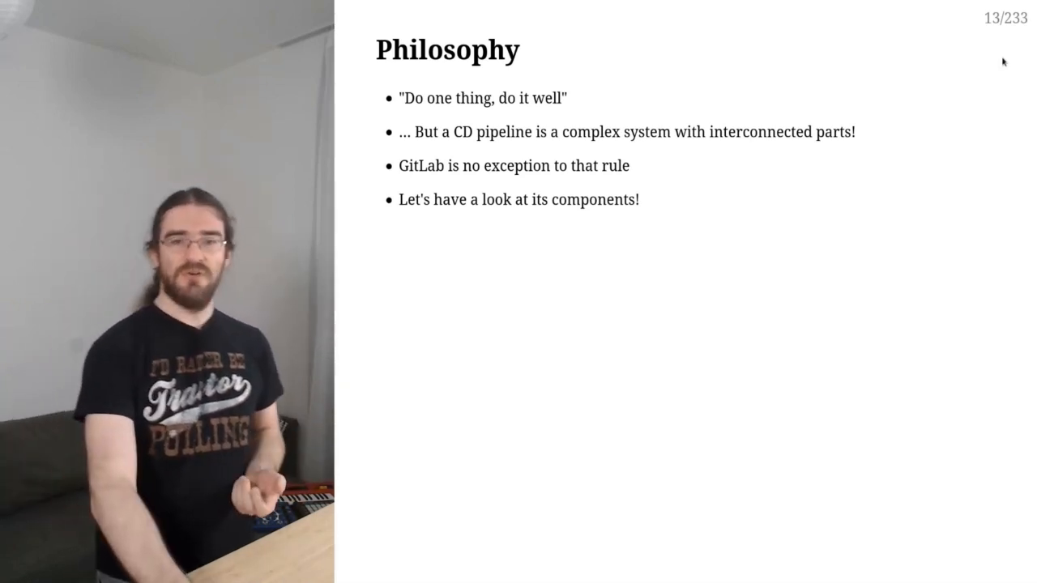
Step: Advance to slide 14, "GitLab components", listing external and internal dependencies
key(Right)
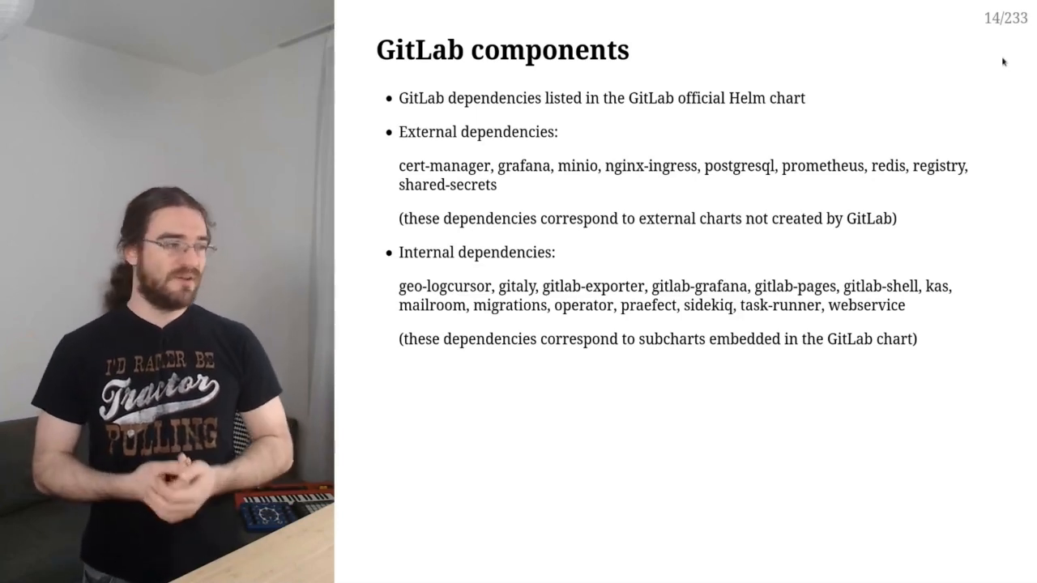
Step: Advance to slide 15 on deploying cluster-wide components separately from the GitLab chart
key(Right)
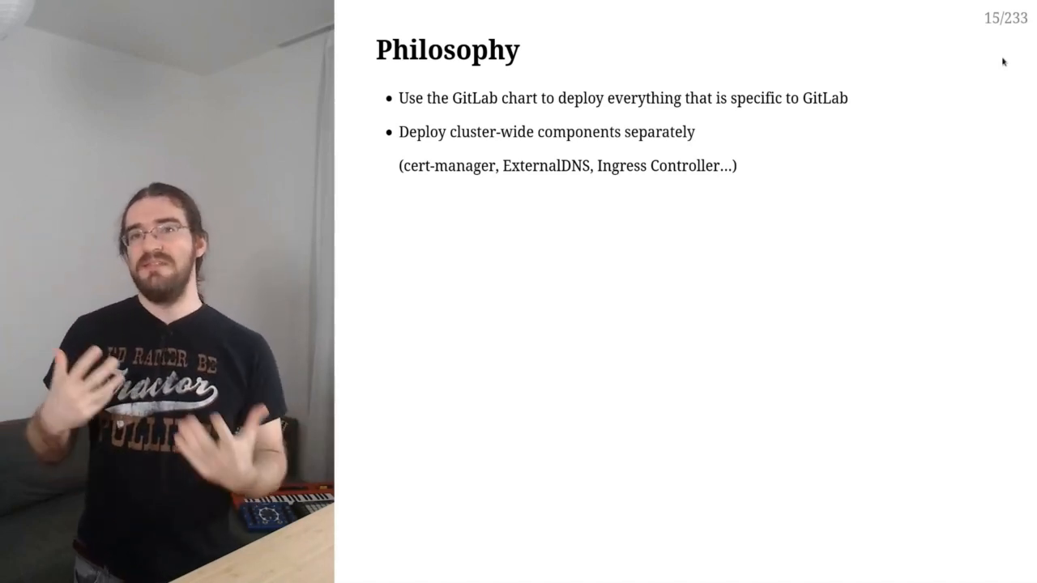
Step: Advance to slide 16, "What we're going to do", from LKE cluster to CD pipeline
key(Right)
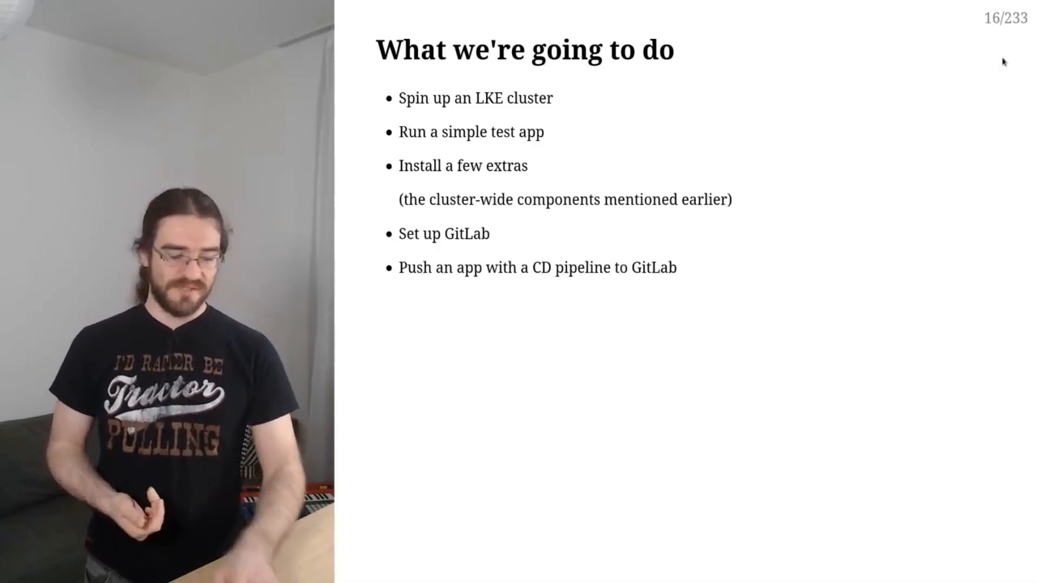
Step: Advance to slide 17 listing the container, Kubernetes and Helm knowledge needed
key(Right)
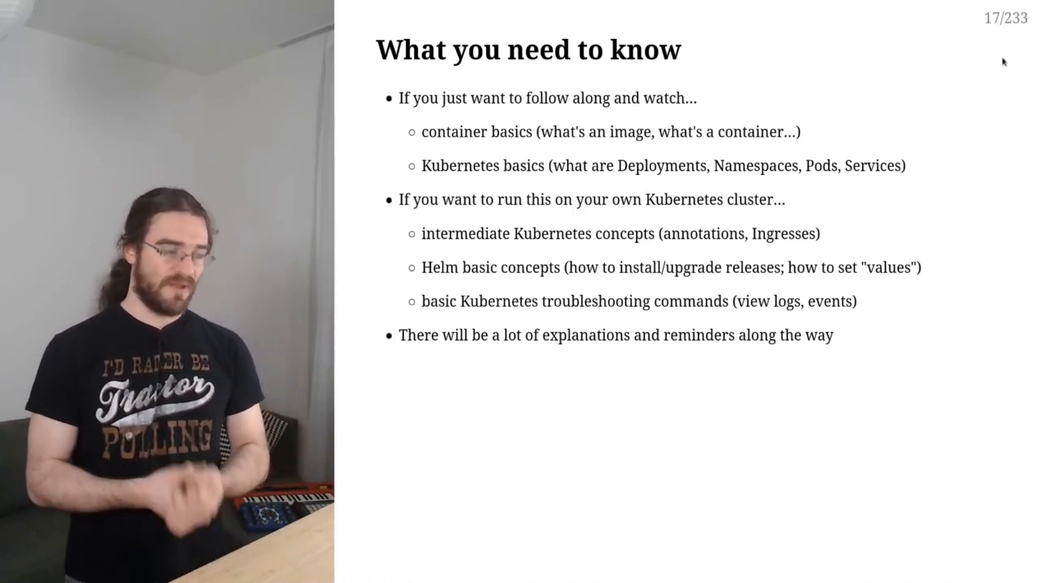
key(right)
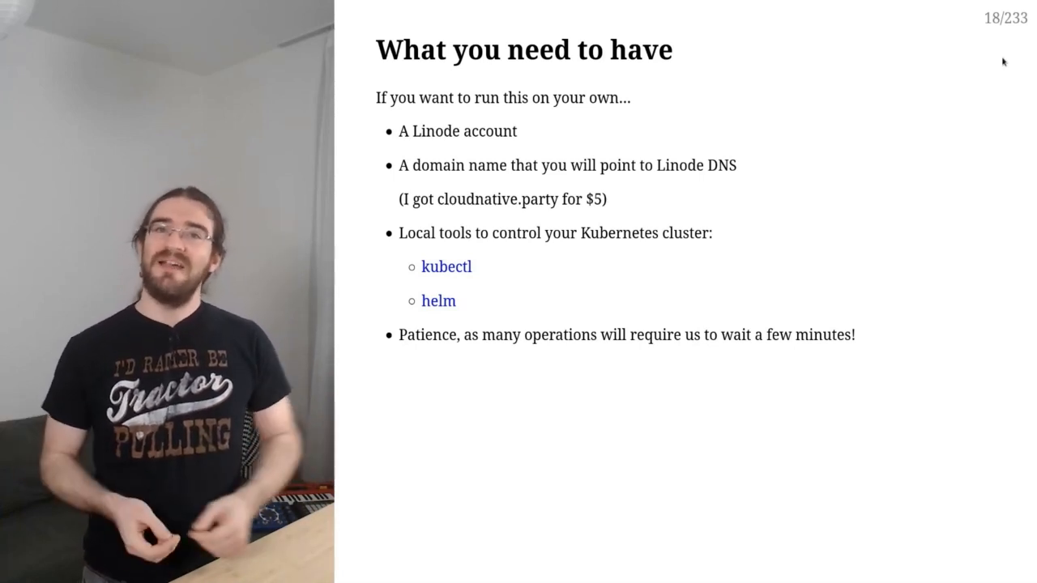
Step: Step through the Linode-account slide to slide 20 on why a domain name is needed
key(Right)
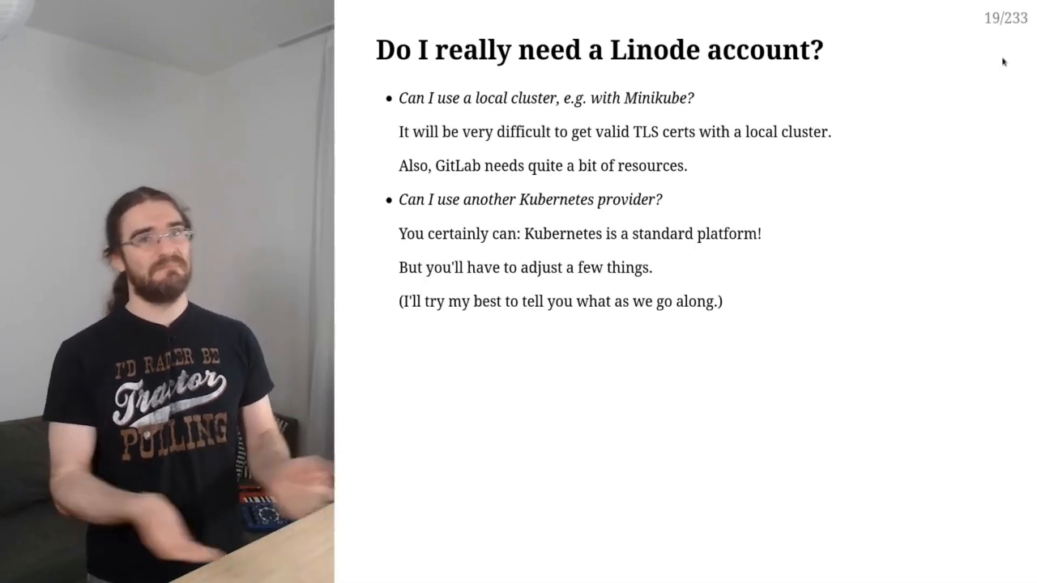
key(Right)
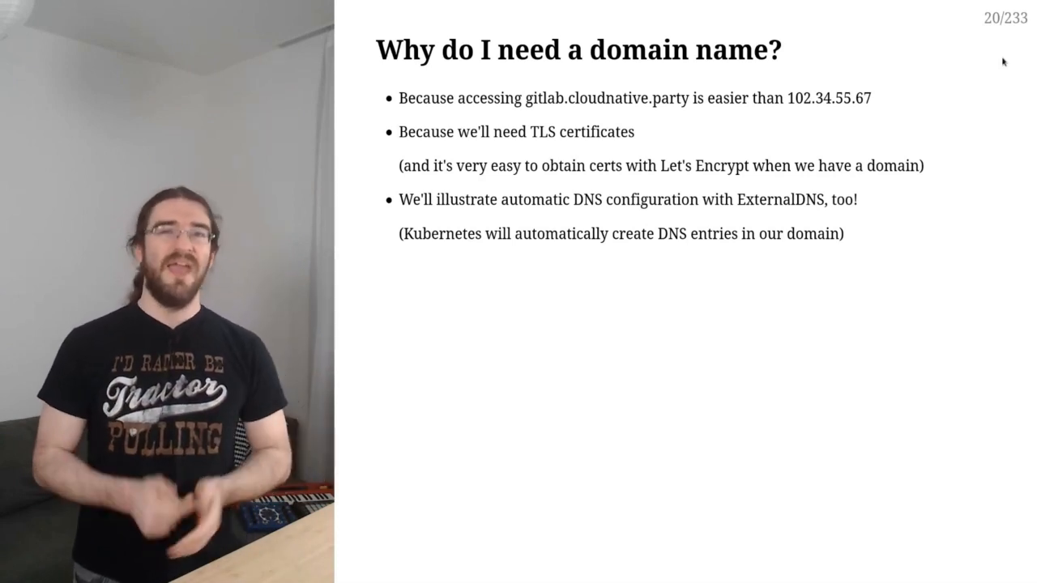
Step: Move past the domain-name slide to the k9s view of the kind cluster
key(Right)
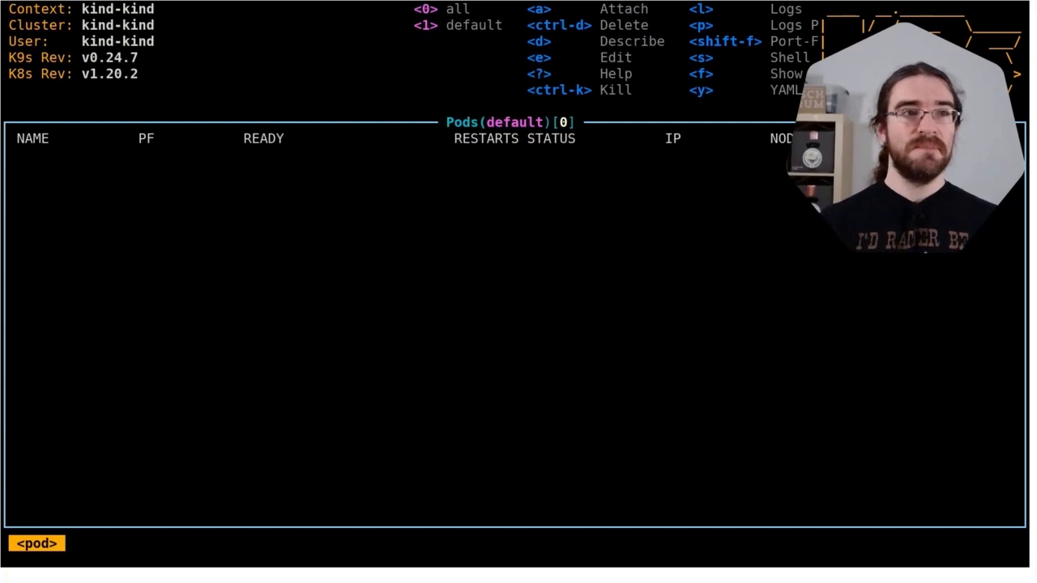
Step: Show pods from all namespaces in k9s, browse the list, and quit back to the shell
key(0)
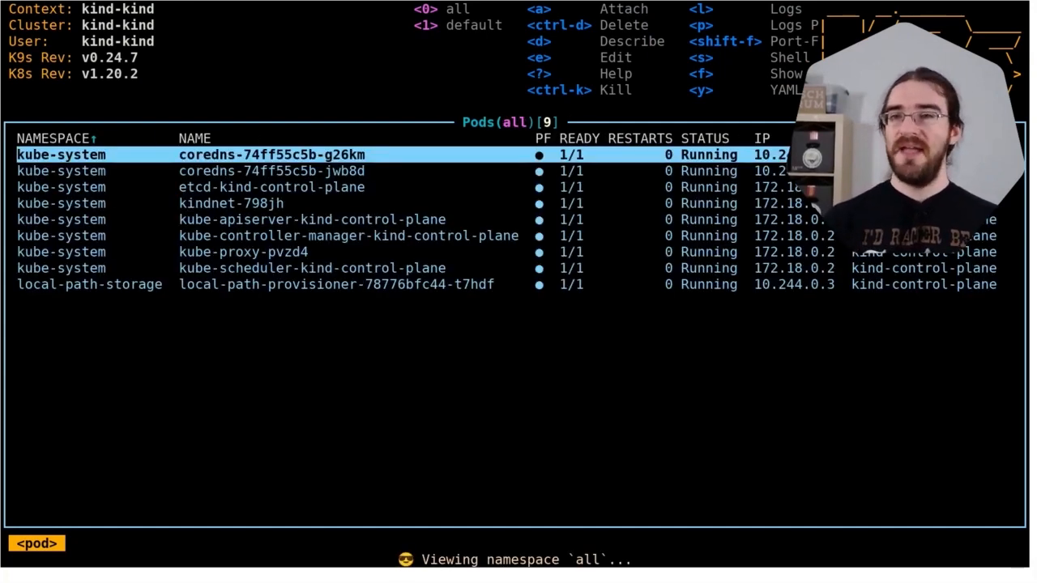
key(Down)
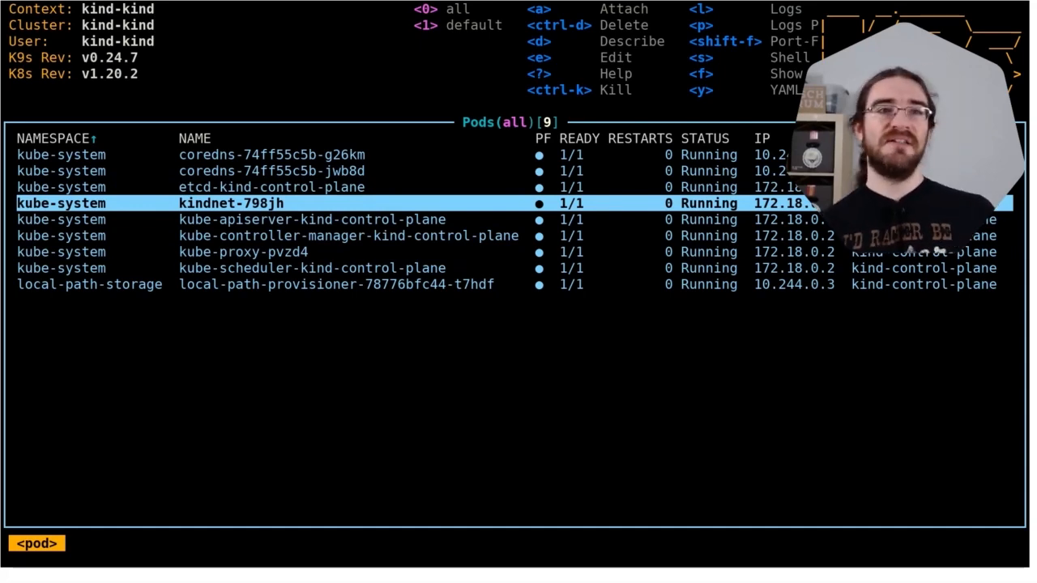
key(Up)
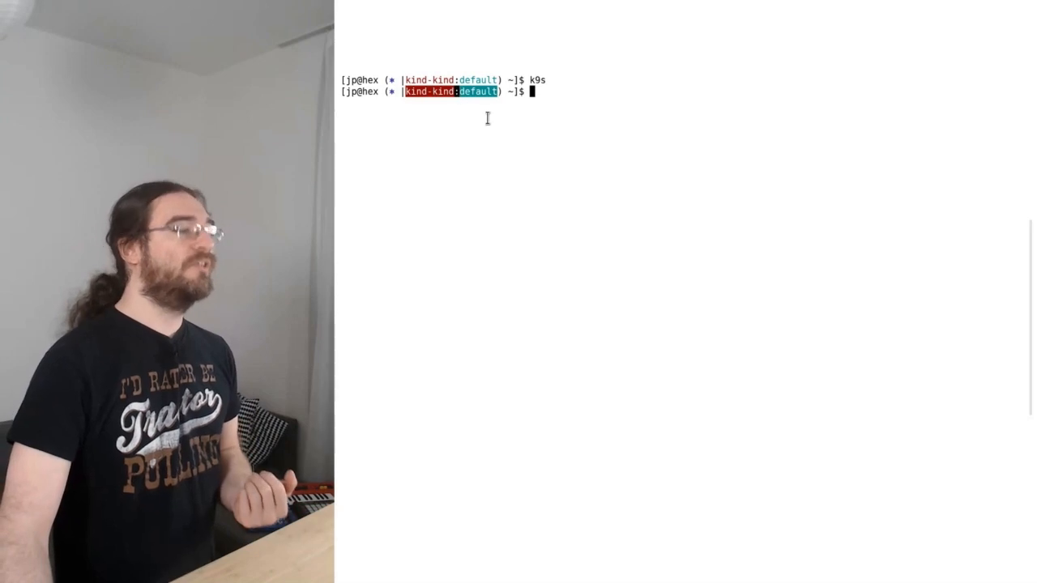
Step: Run kubectl get nodes, kctx and kns on the kind cluster, then reach the cloud-costs warning slide 22
text(kubectl get nodes)
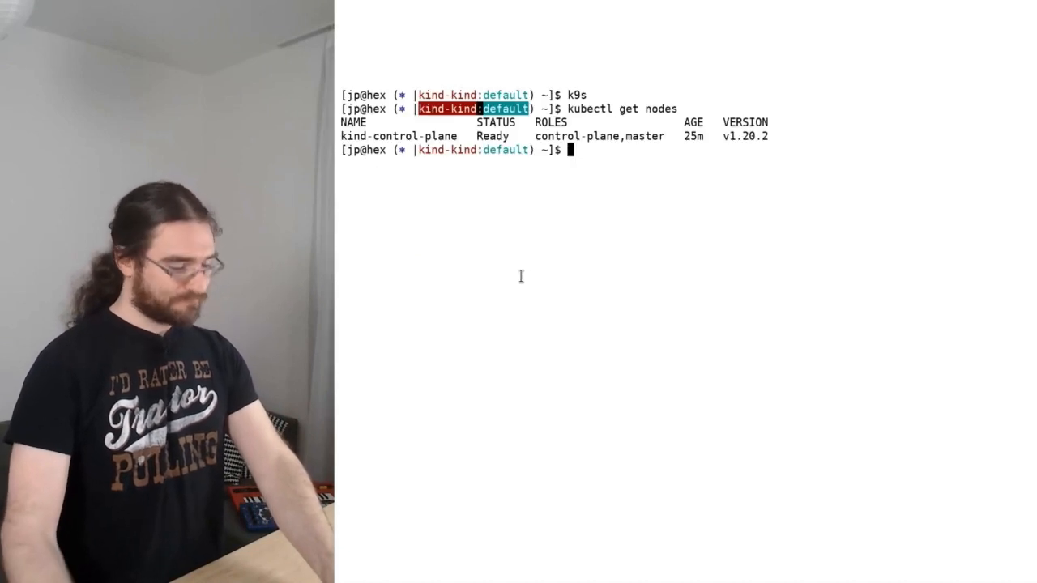
text(kctx)
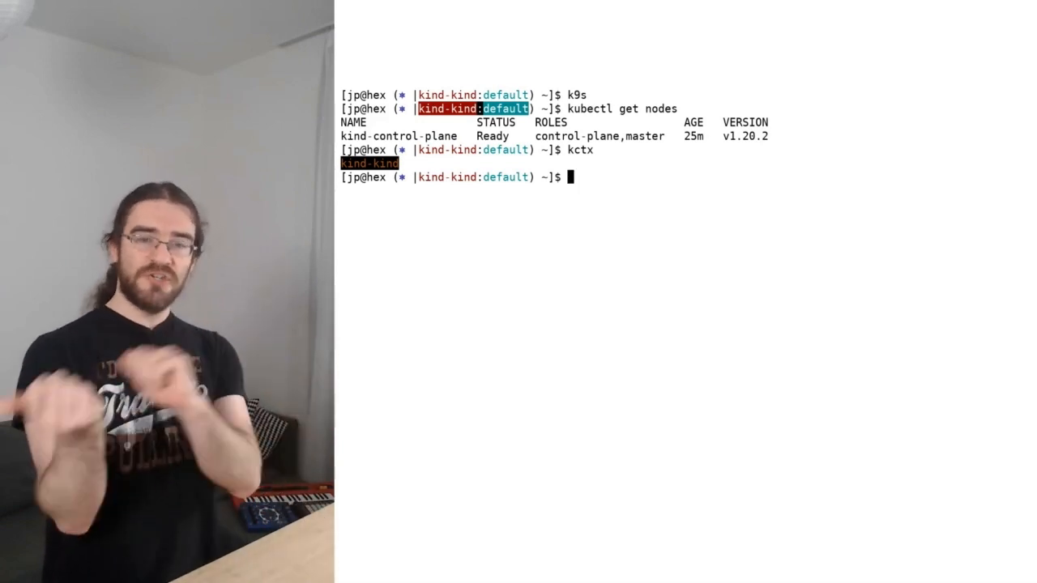
text(kns)
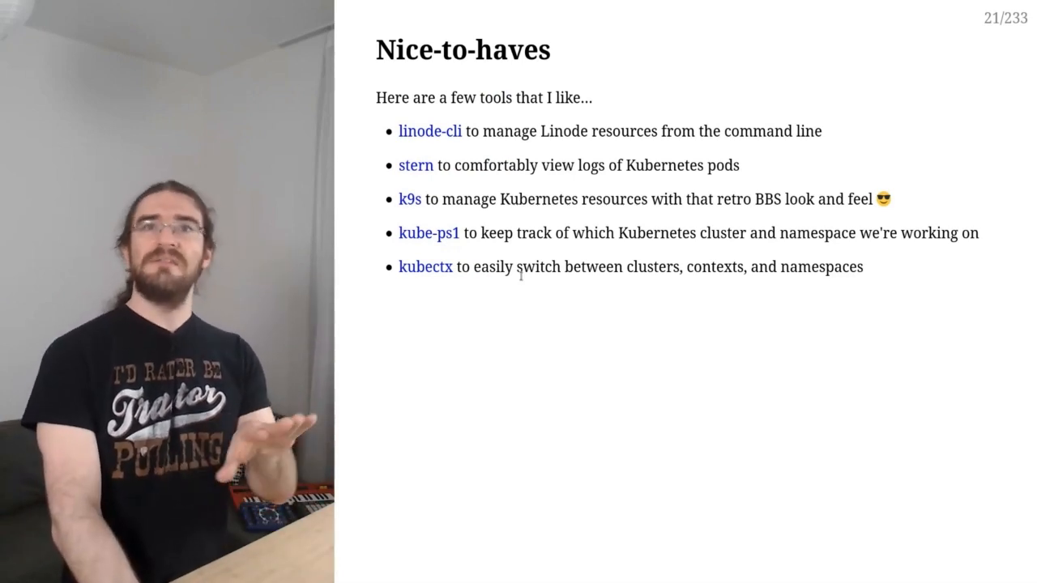
key(right)
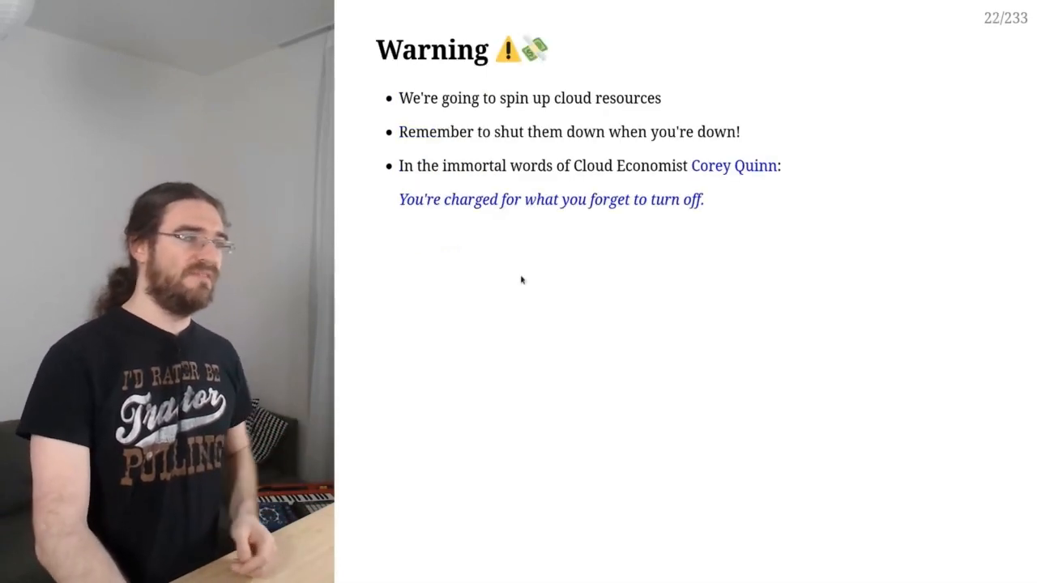